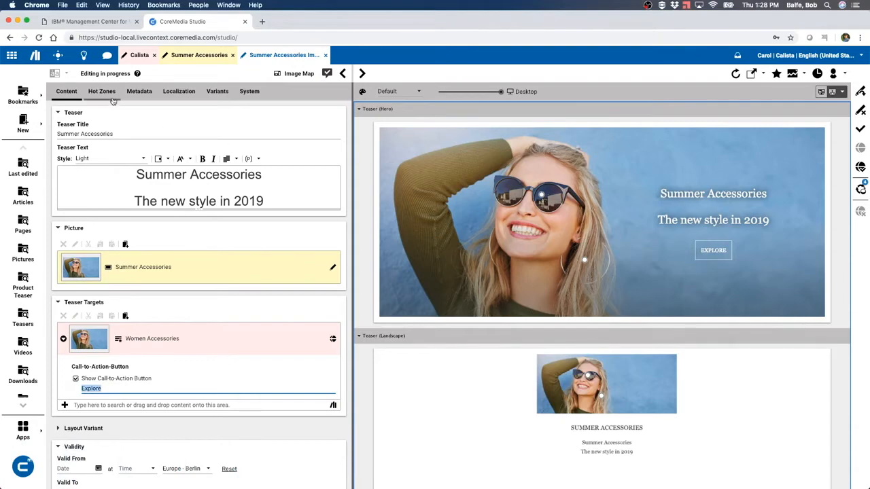
Show the image map's hot zones and preview, then close, the sunglasses product overlay.
click(101, 91)
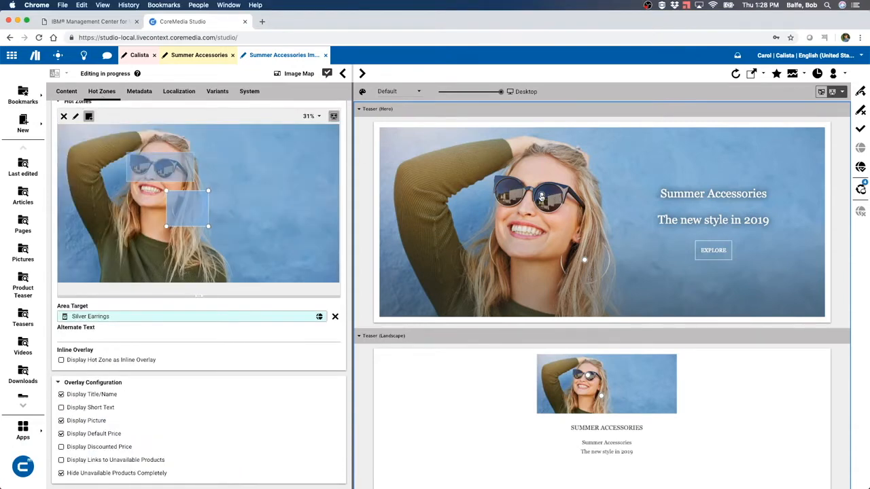
click(537, 197)
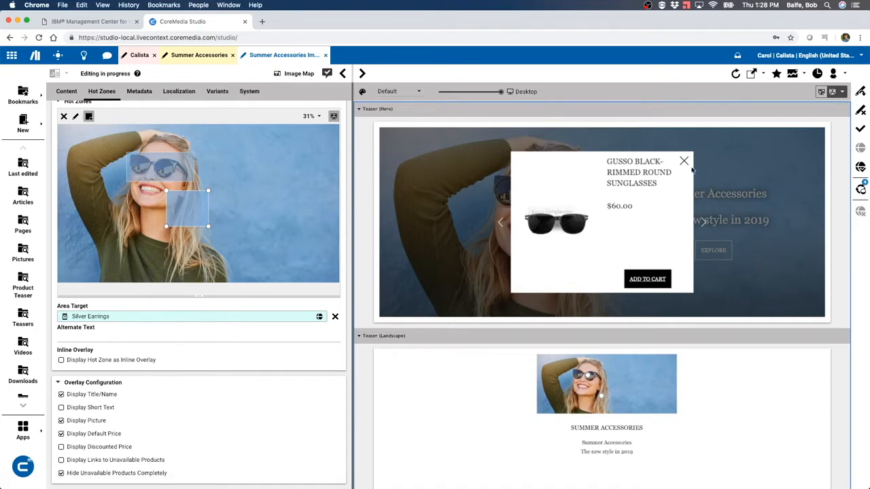
click(683, 162)
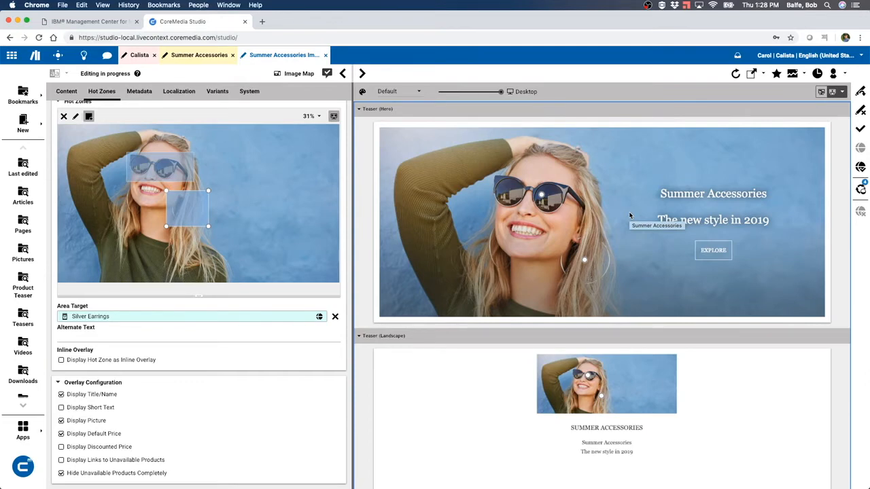
mouse_move(574, 211)
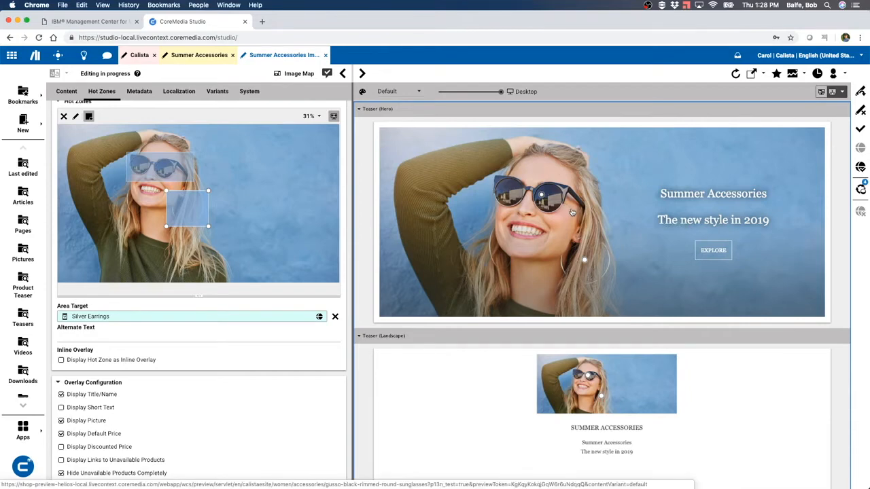
mouse_move(419, 170)
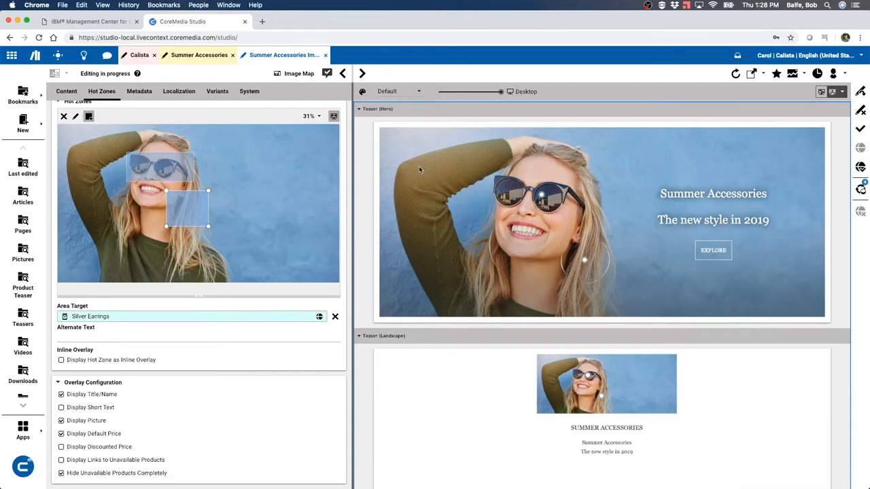
mouse_move(58, 55)
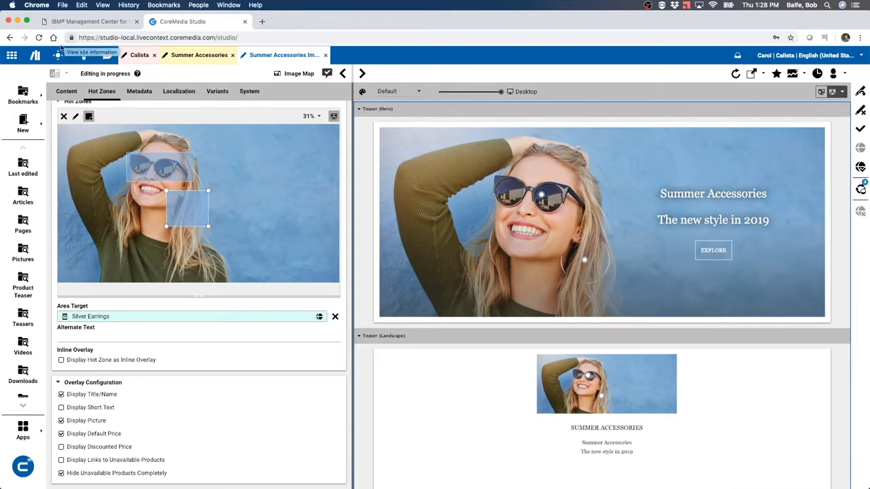
Check the Control Room's edited Summer Accessories items, then return to the image map's content fields.
click(58, 55)
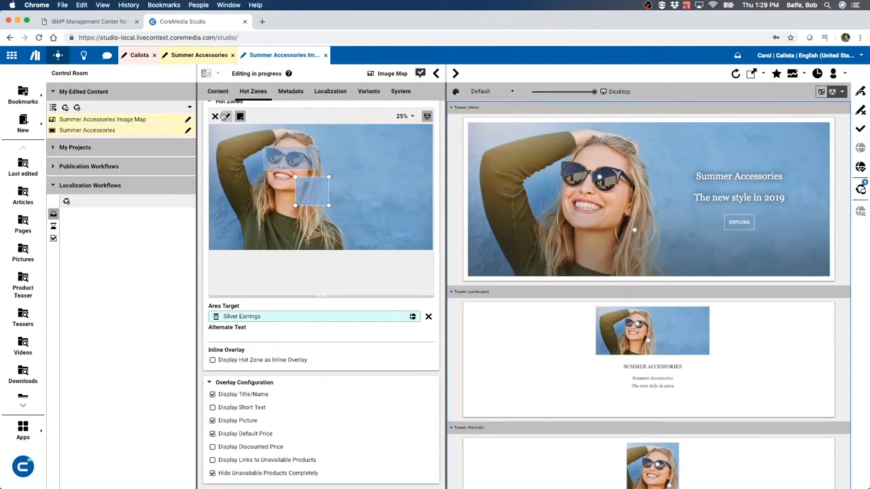
click(218, 91)
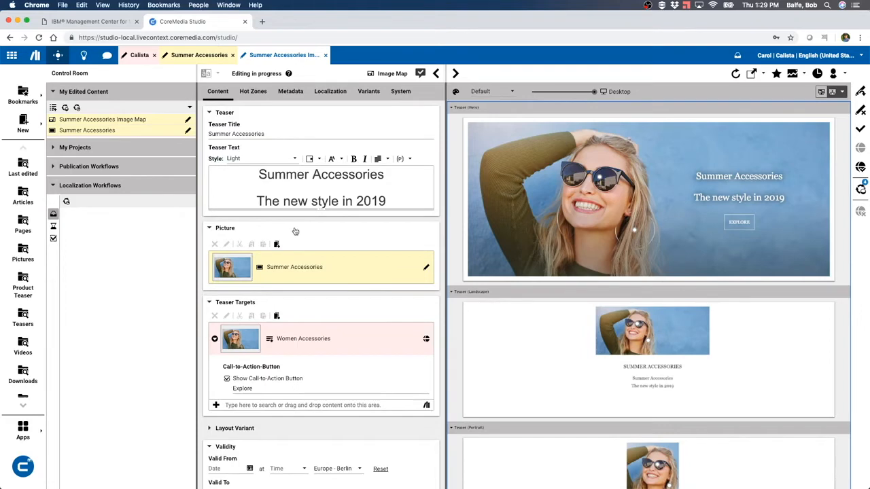
mouse_move(283, 55)
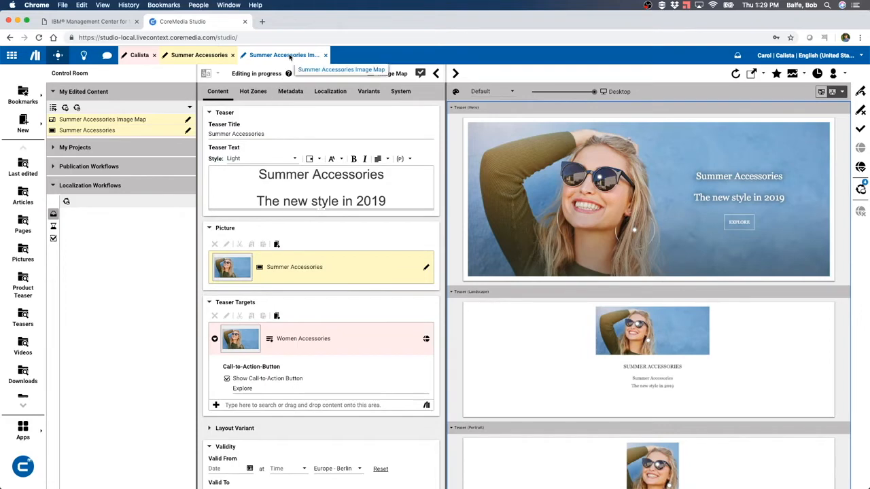
mouse_move(100, 225)
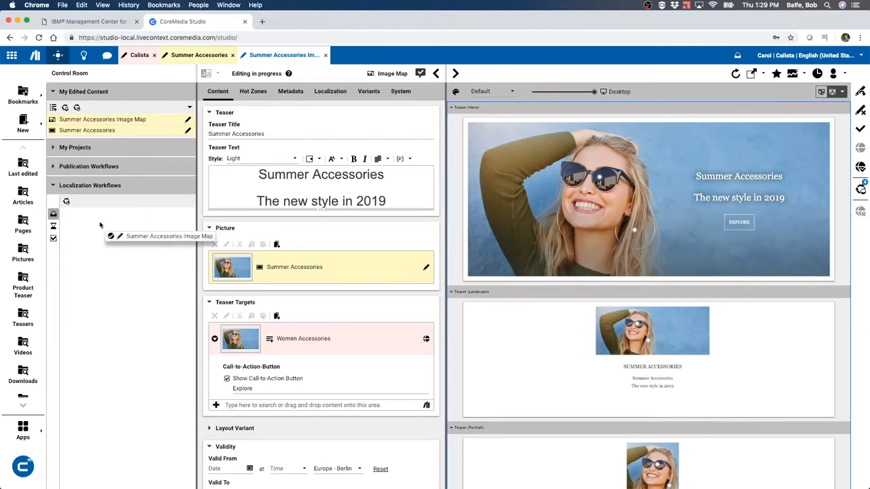
Start an Automated Translation workflow into Arabic, French, German, Japanese and Spanish.
click(66, 201)
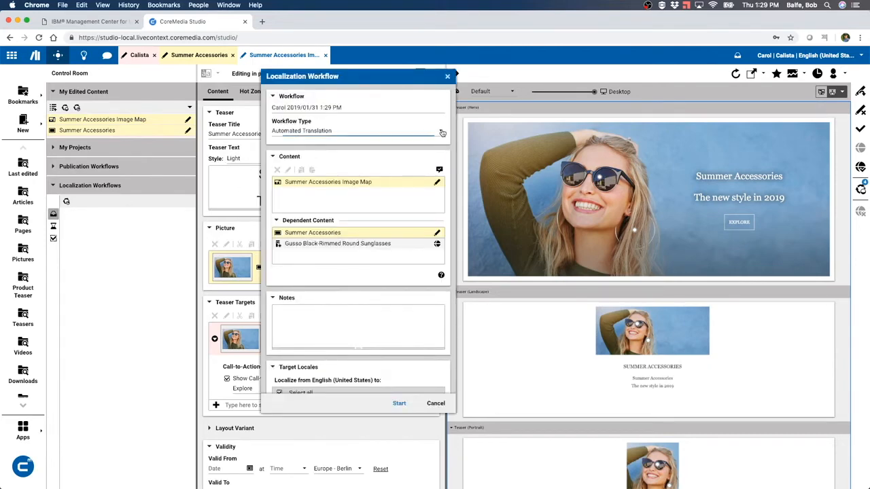
click(440, 130)
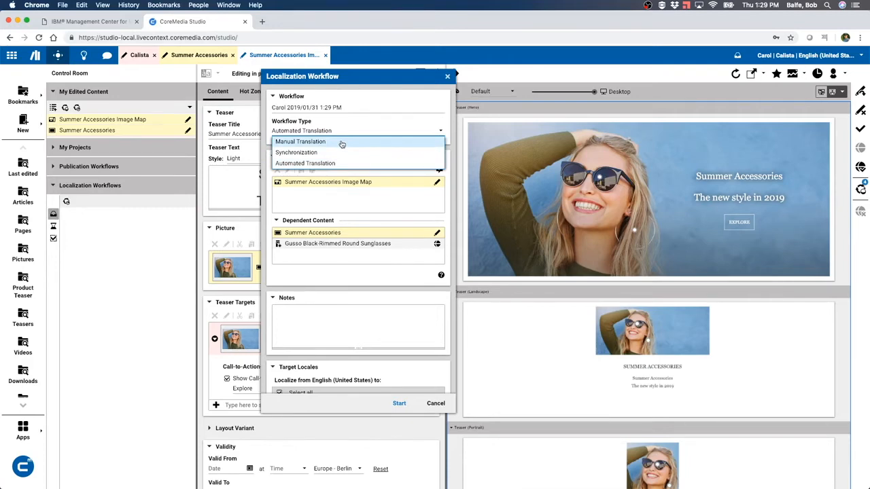
click(304, 163)
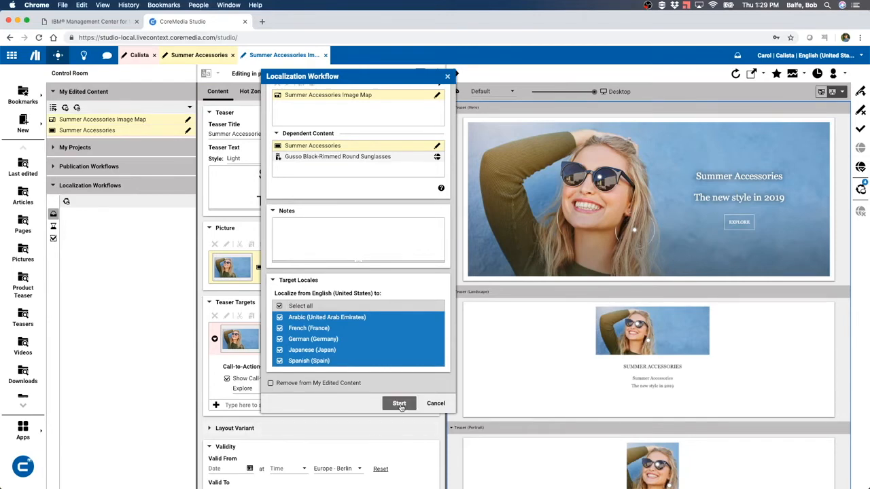
click(400, 403)
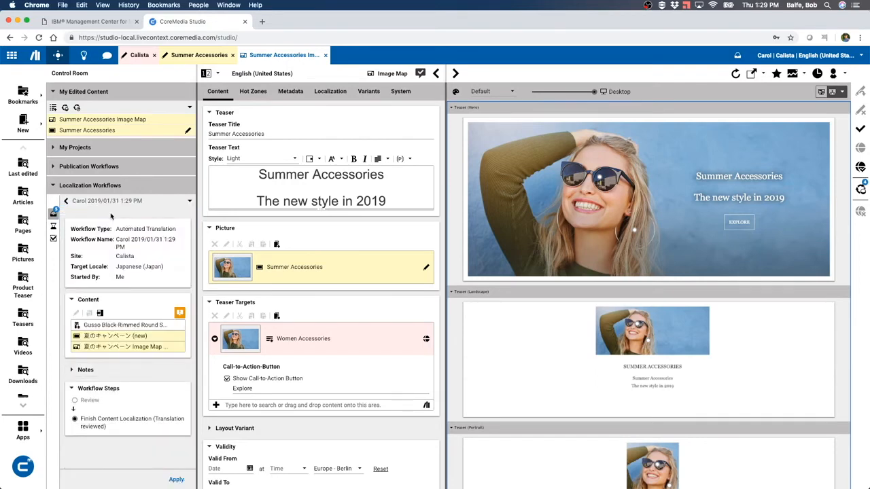
mouse_move(126, 347)
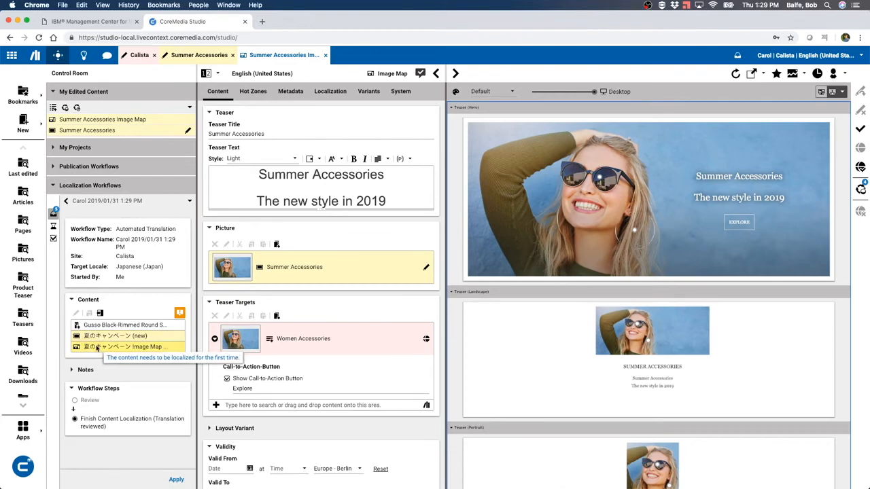
Open the Japanese (Japan) derived image map from the banner's Localization tab.
click(114, 335)
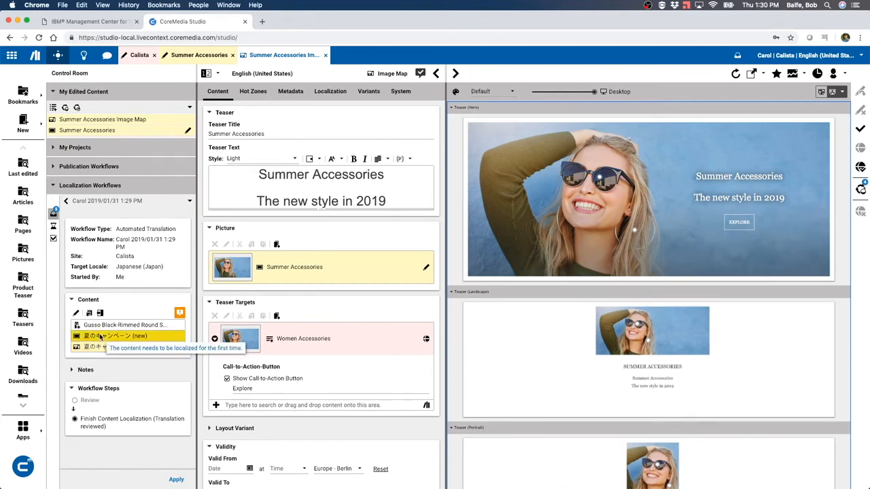
double_click(114, 336)
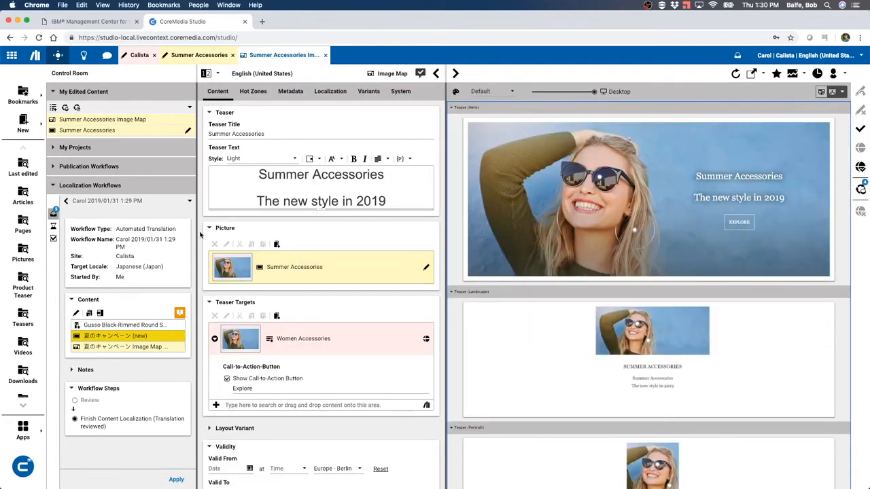
mouse_move(343, 120)
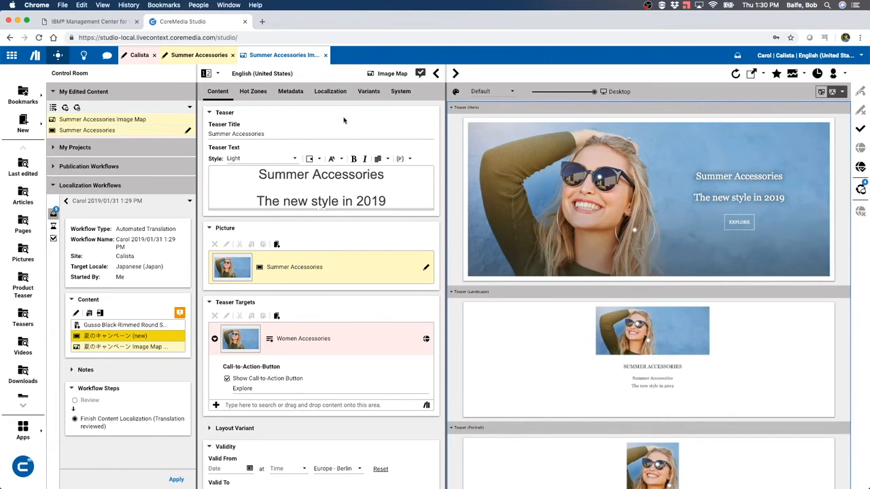
click(330, 91)
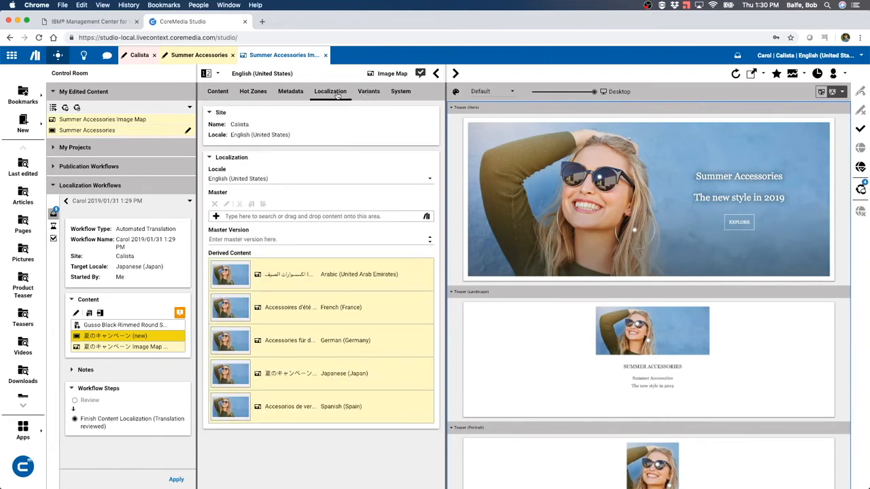
click(319, 373)
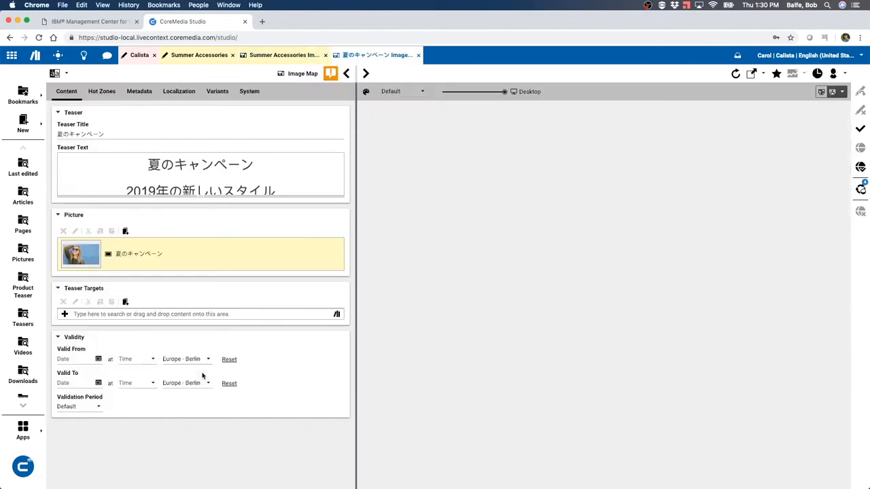
Preview and close the Japanese sunglasses popup on Hot Zones, then return to Content.
click(101, 91)
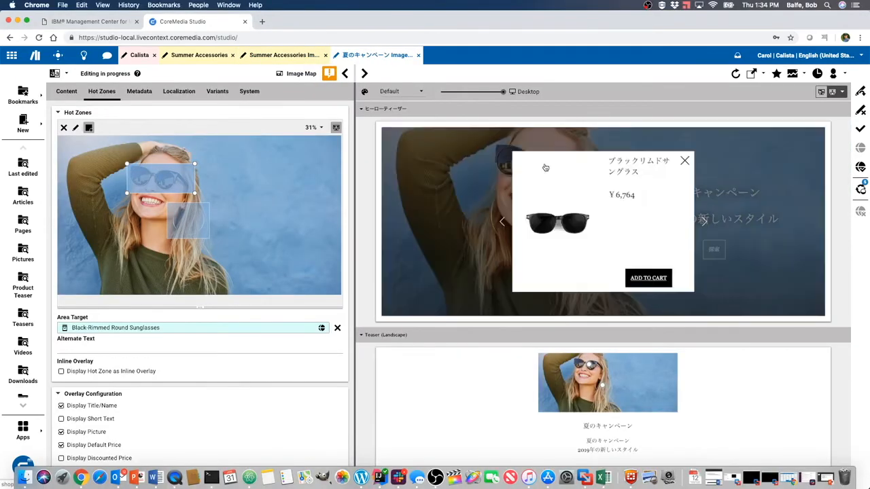
mouse_move(610, 182)
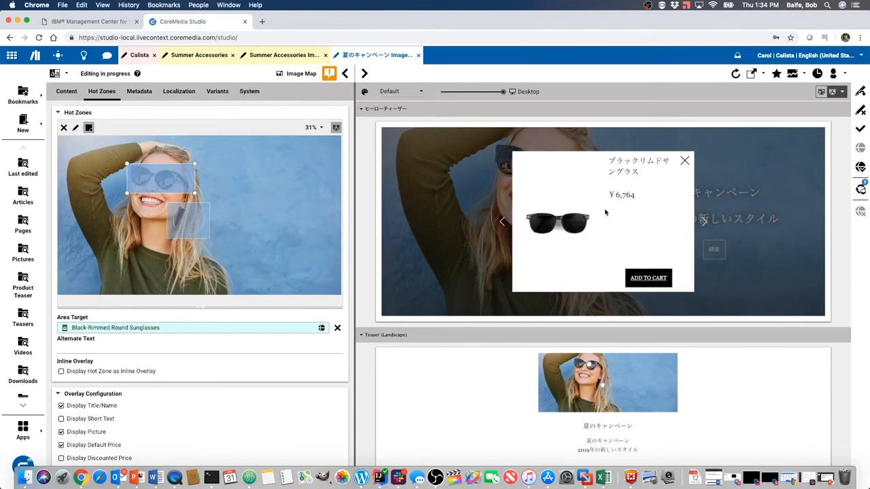
mouse_move(691, 163)
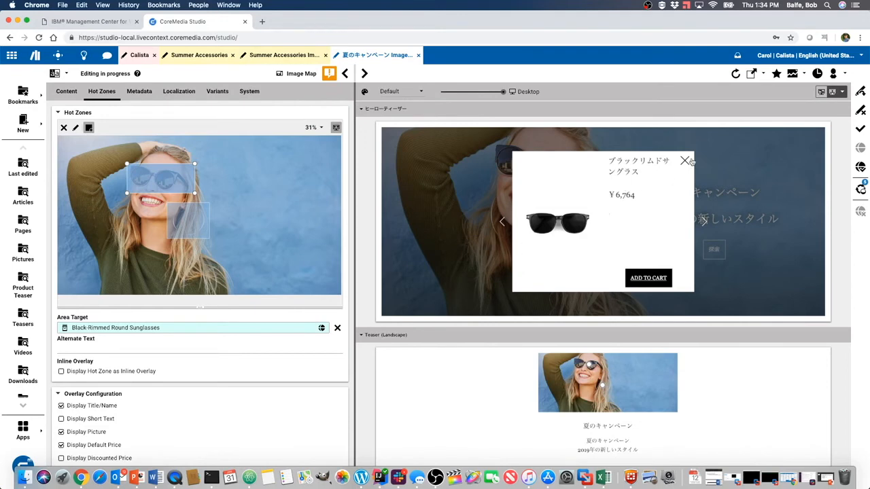
click(685, 161)
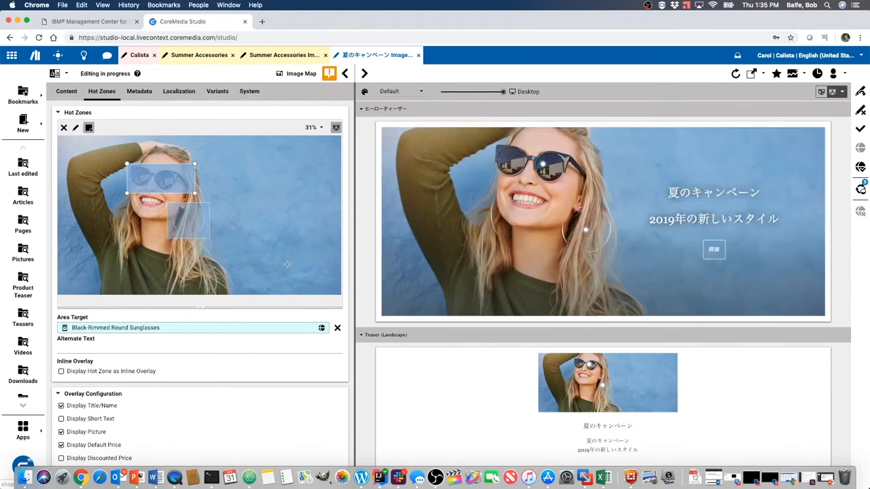
click(66, 90)
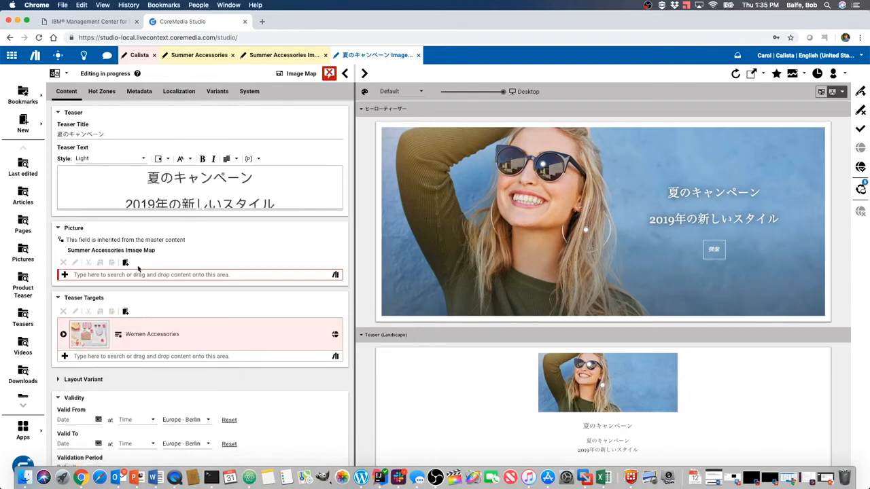
Search the library for 'asian' to pick the Asian Model with Sunglasses picture.
click(197, 274)
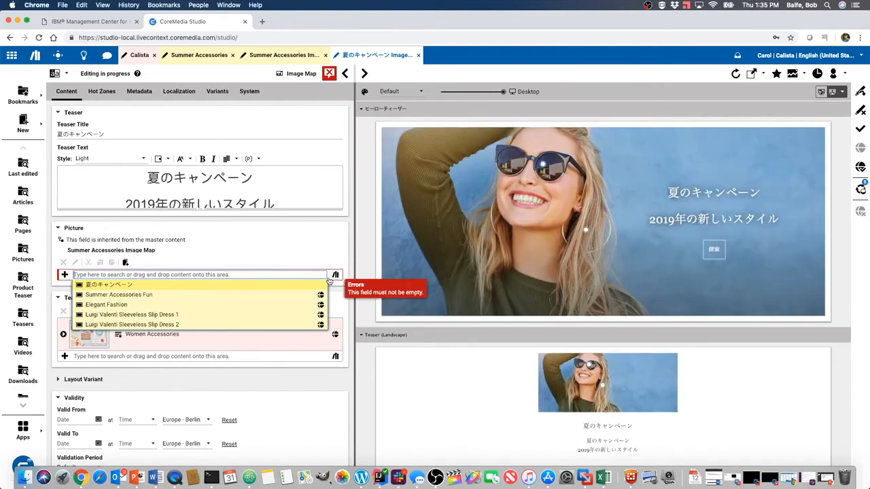
click(334, 274)
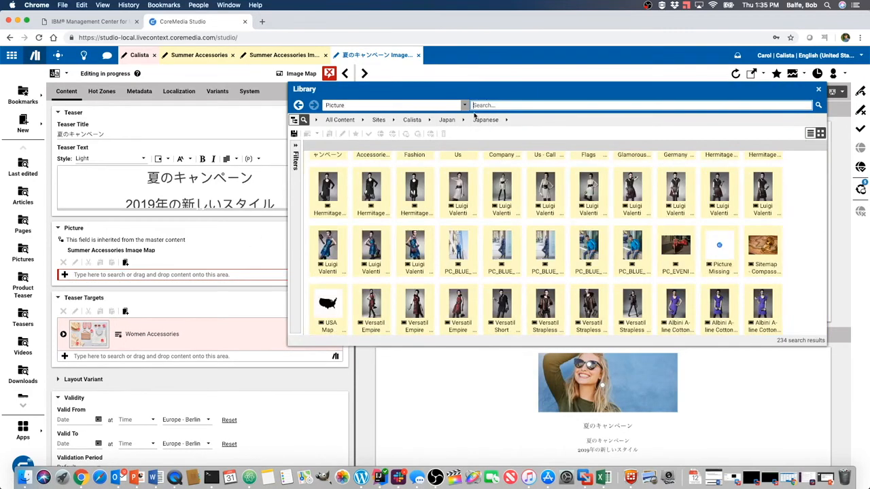
text(asian)
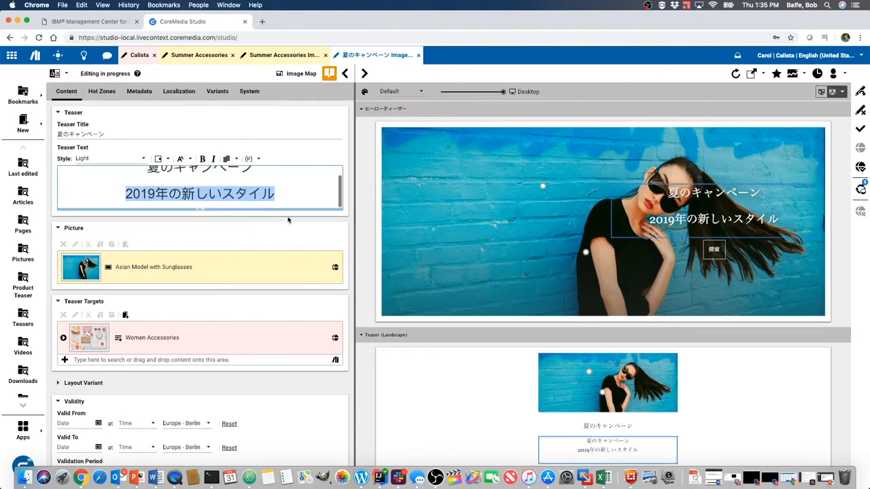
Left-align the Japanese teaser text and start repositioning the sunglasses and earrings hot zones.
scroll(up, 3)
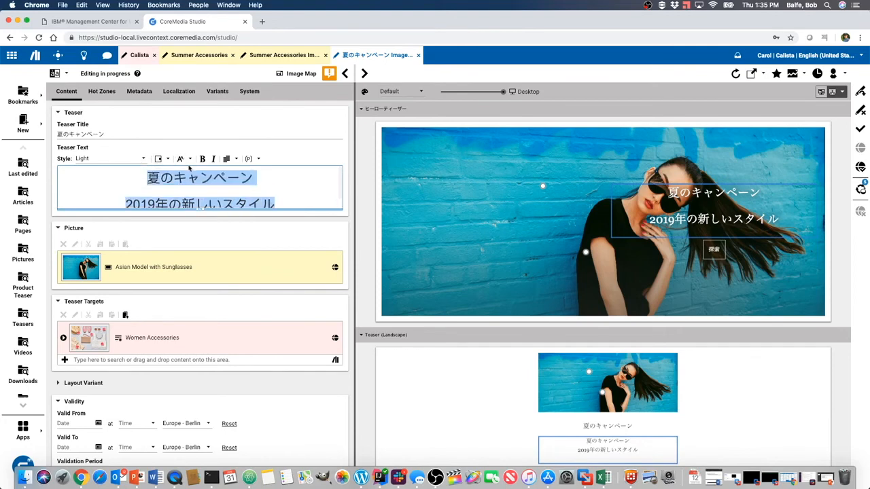
click(159, 158)
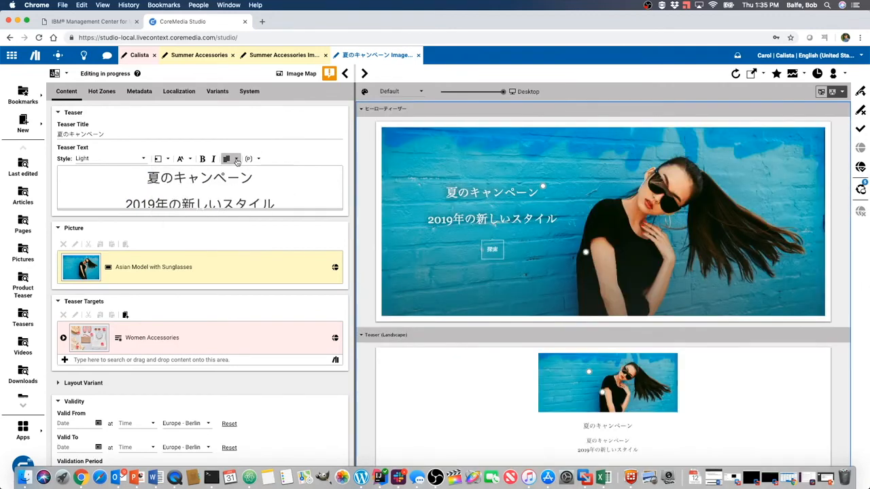
click(230, 158)
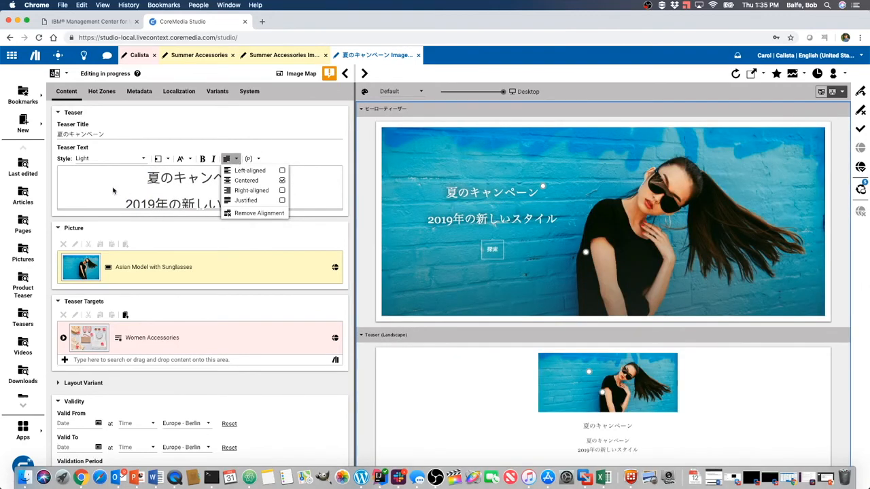
click(101, 91)
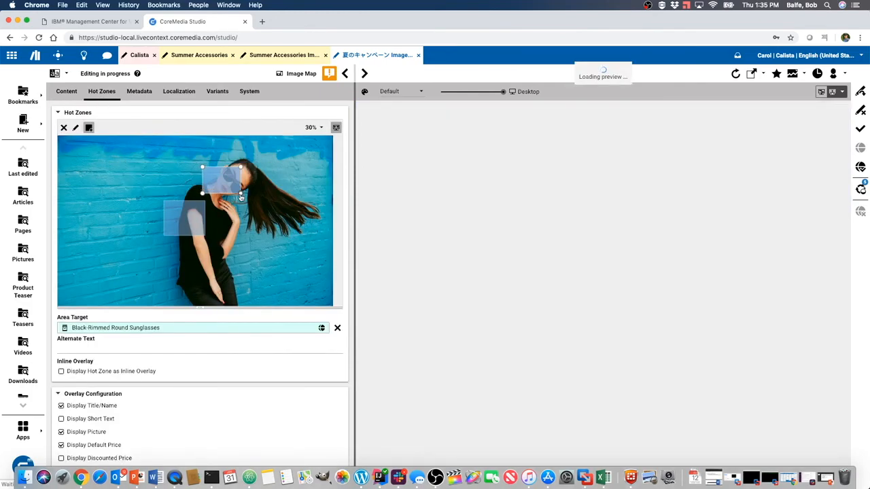
click(189, 217)
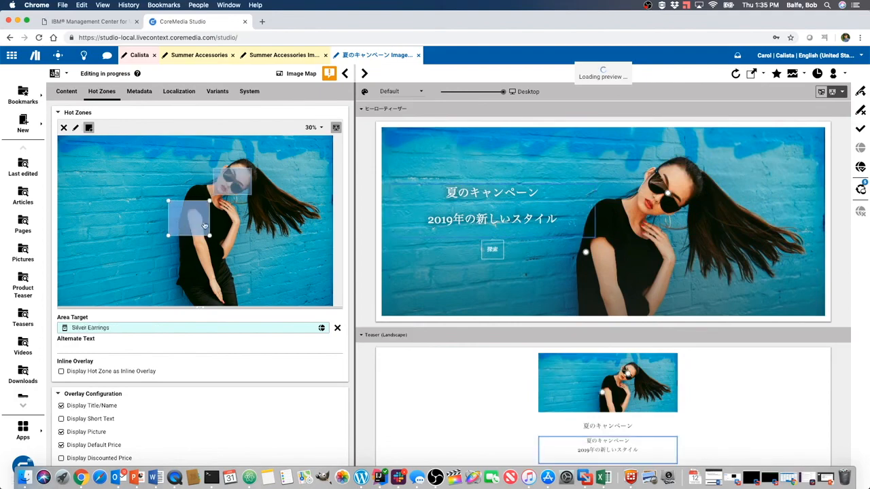